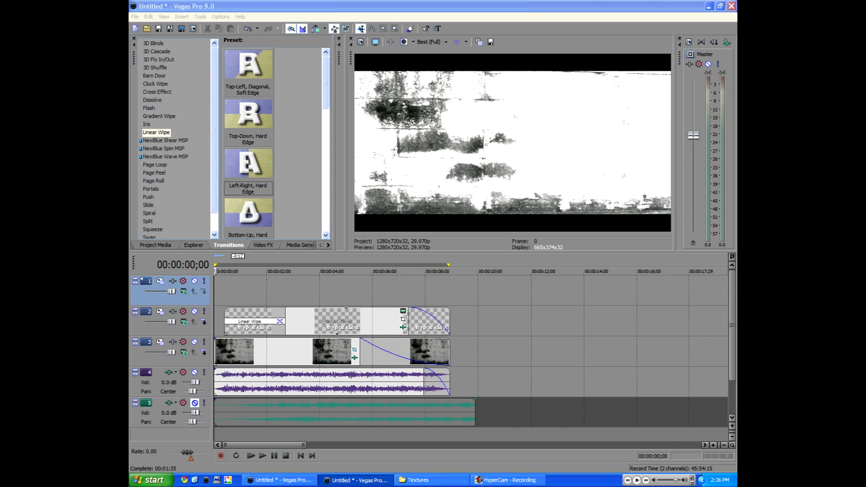
pyautogui.moveTo(378, 223)
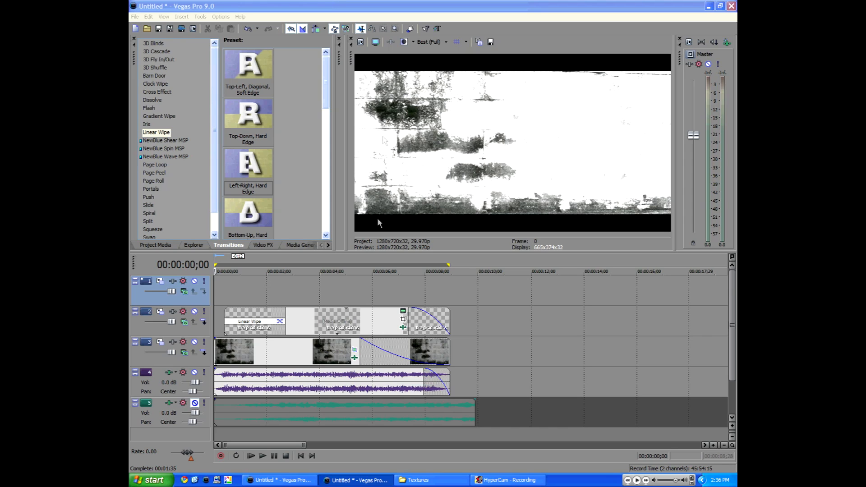
pyautogui.moveTo(465, 210)
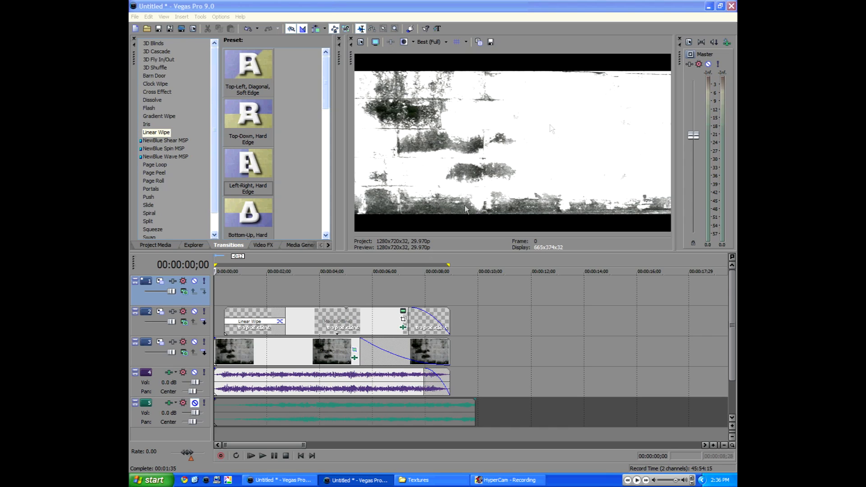
pyautogui.moveTo(526, 170)
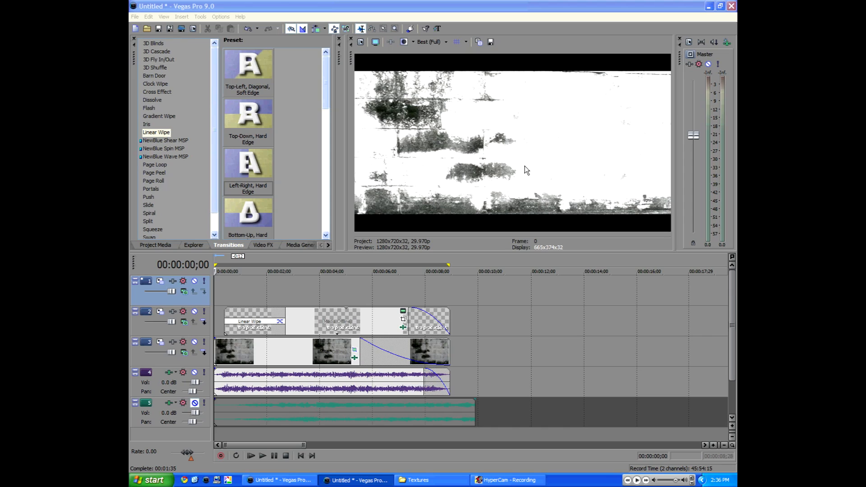
pyautogui.moveTo(262, 5)
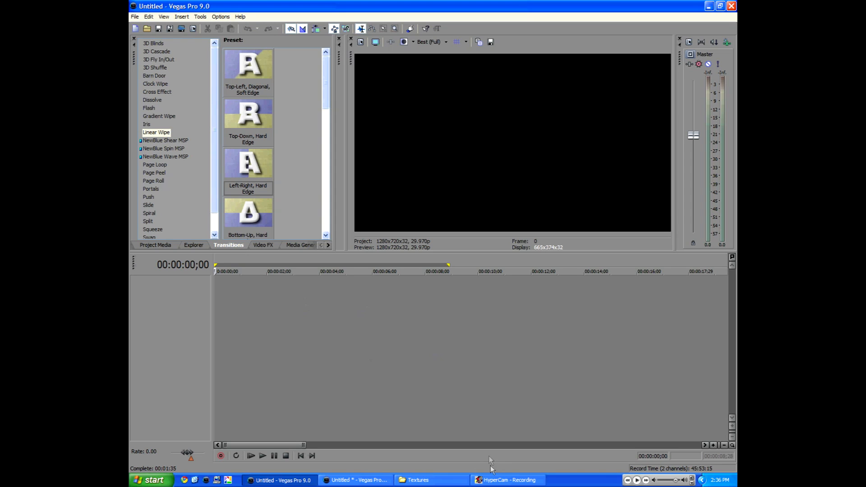
pyautogui.moveTo(417, 479)
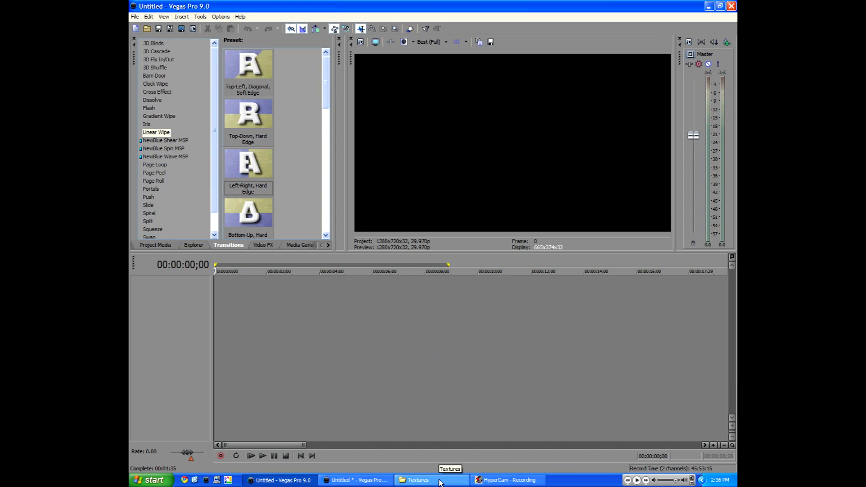
# Step: Bring up the Textures folder window and pick the Gross Wall texture from the thumbnails
pyautogui.click(417, 479)
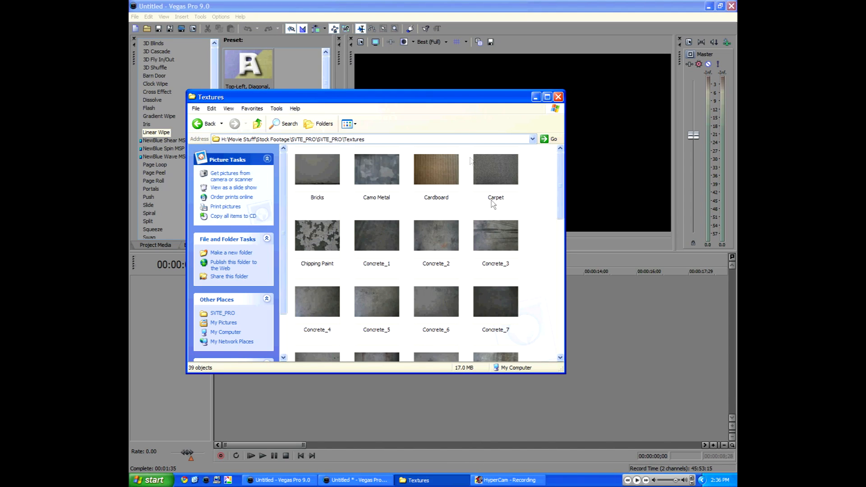
pyautogui.scroll(-3)
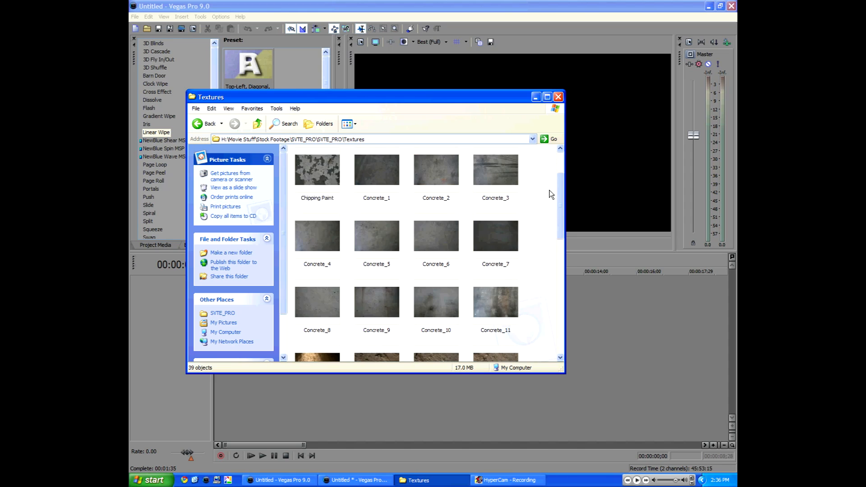
pyautogui.scroll(-3)
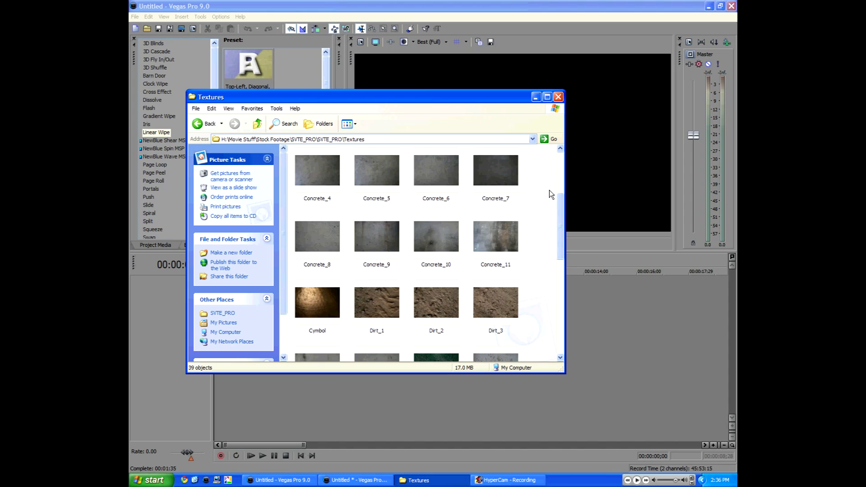
pyautogui.moveTo(551, 198)
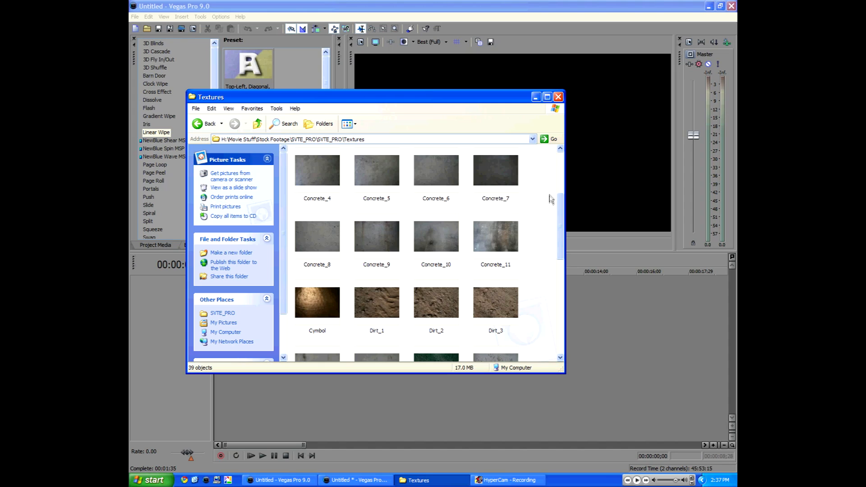
pyautogui.moveTo(551, 200)
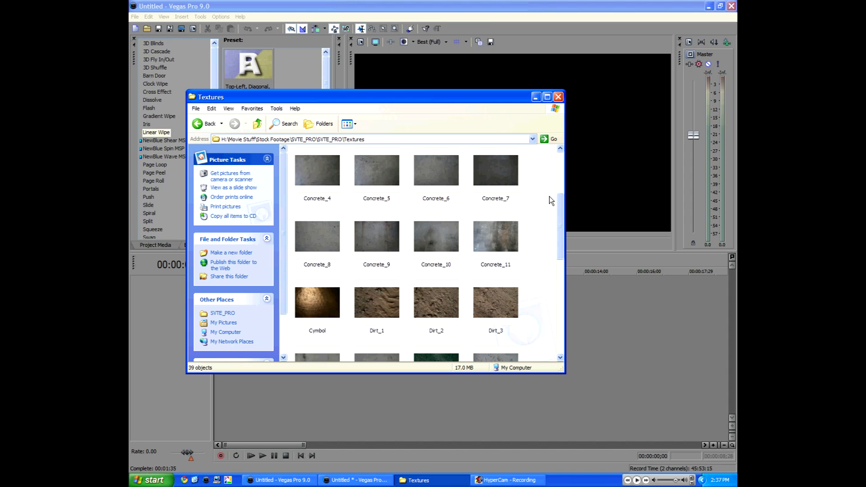
pyautogui.scroll(-3)
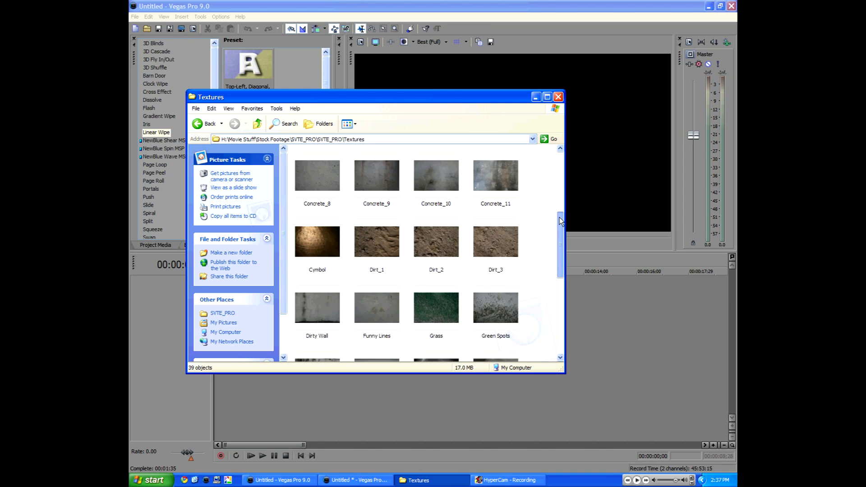
pyautogui.scroll(3)
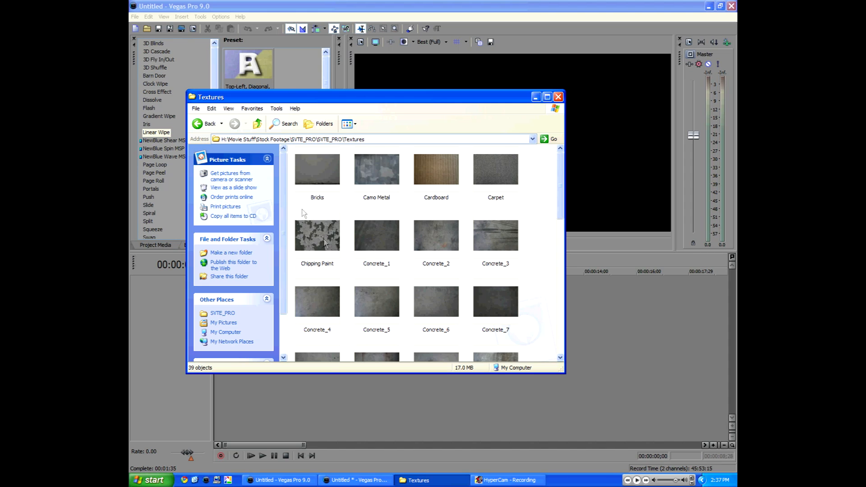
pyautogui.scroll(-3)
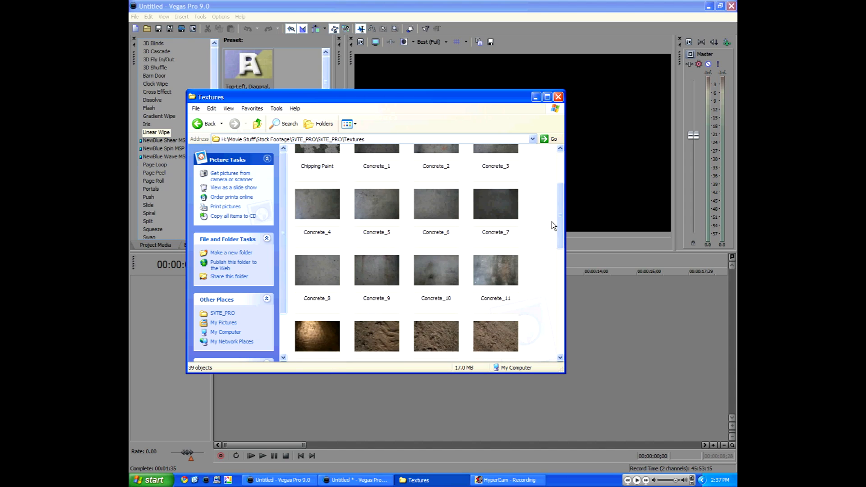
pyautogui.scroll(-3)
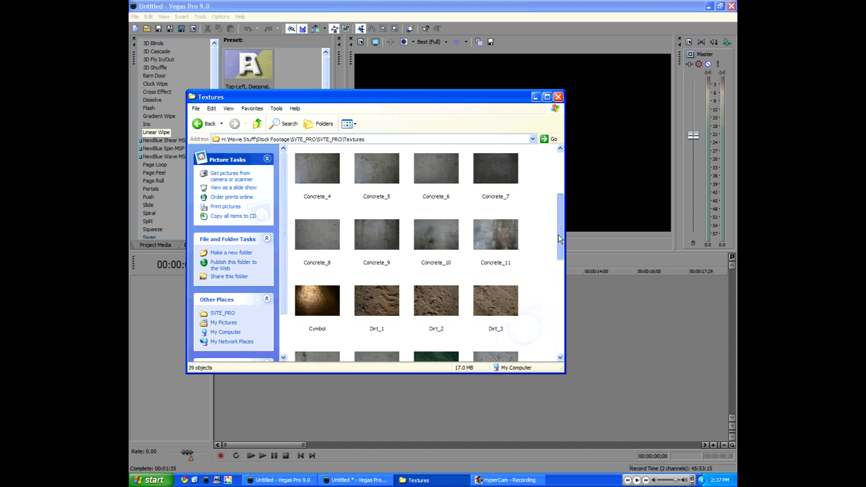
pyautogui.scroll(-3)
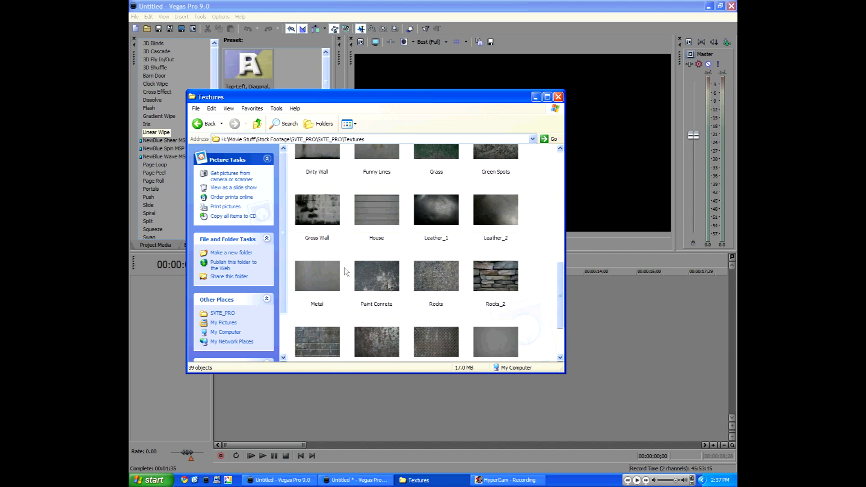
pyautogui.click(316, 210)
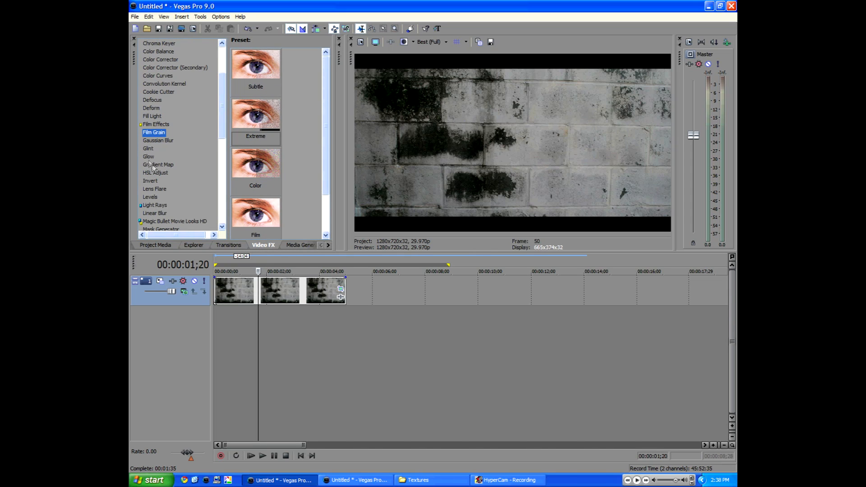
# Step: Apply Glow to the wall clip with keyframed Intensity and Suppression, then close its settings
pyautogui.click(149, 156)
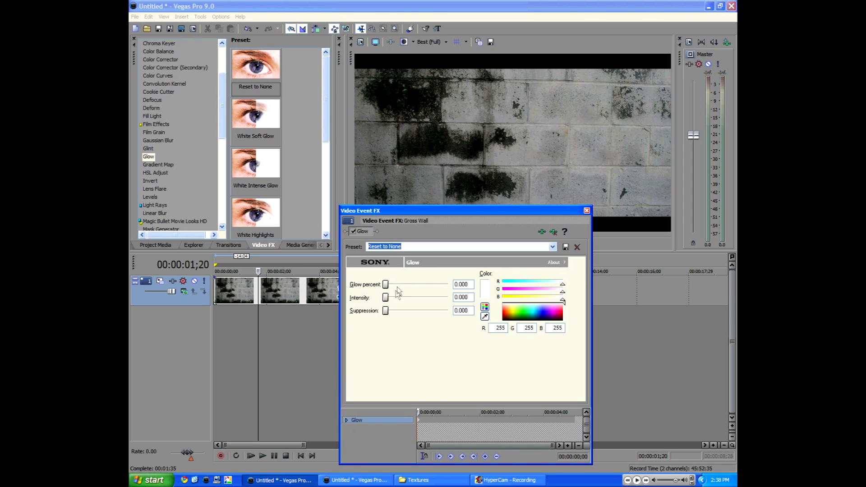
pyautogui.moveTo(387, 310)
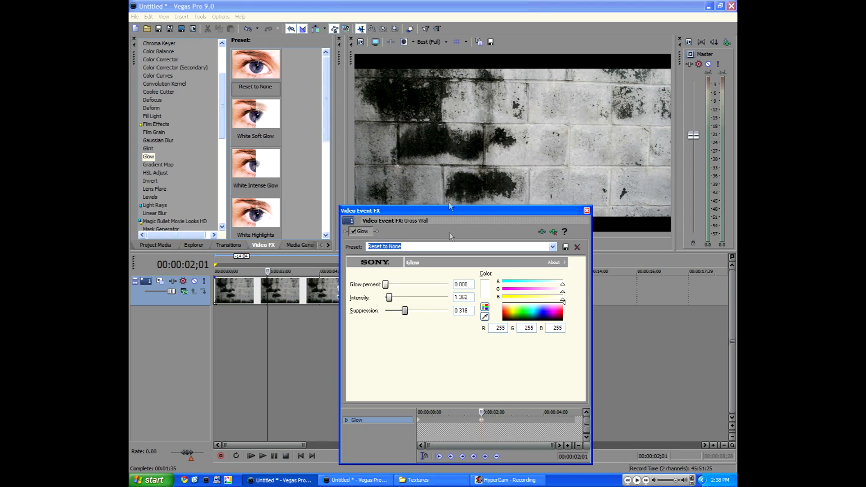
pyautogui.click(586, 210)
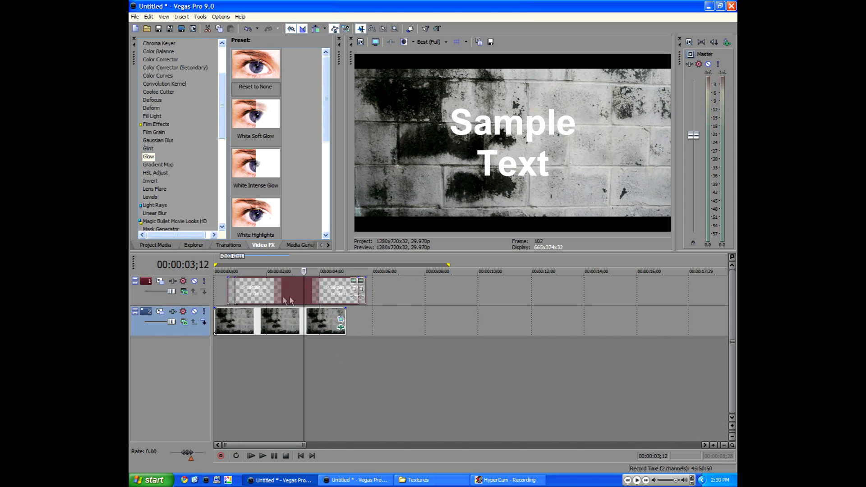
# Step: Open the Sony Text overlay's Generated Media settings to replace its wording with 'bra'
pyautogui.click(265, 272)
pyautogui.write('bra')
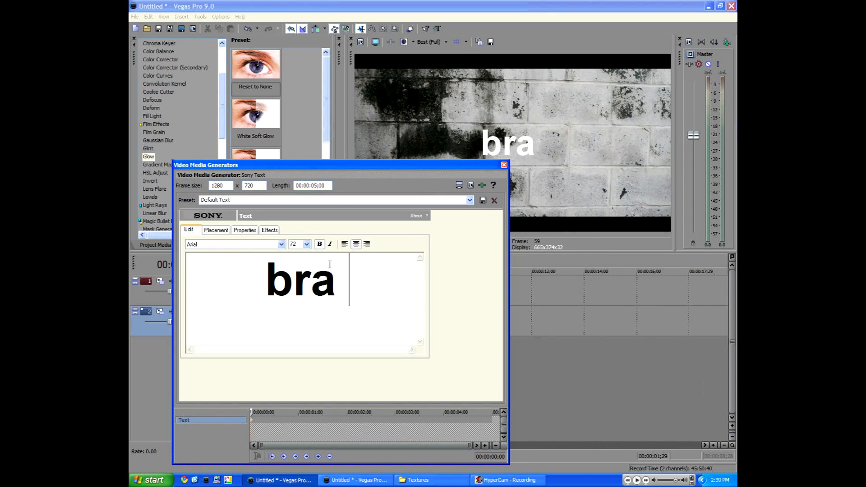
# Step: Complete the title as 'bra productions' and set its font to Harabara
pyautogui.write('productions')
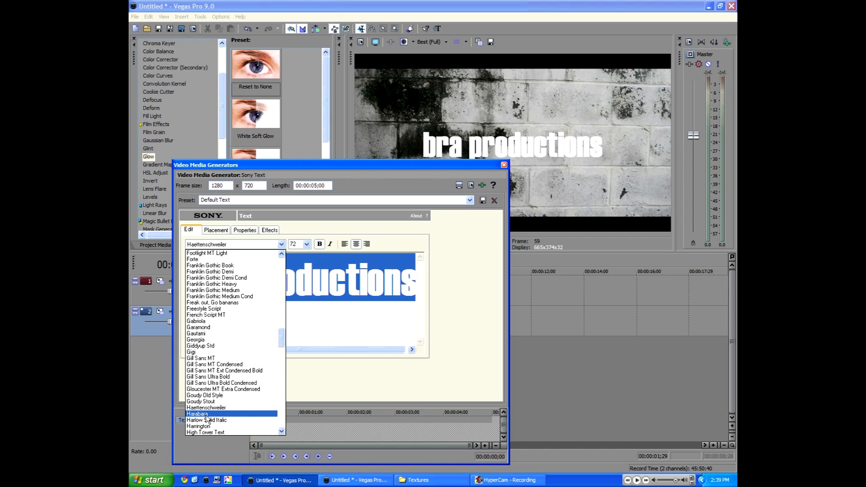
pyautogui.click(197, 414)
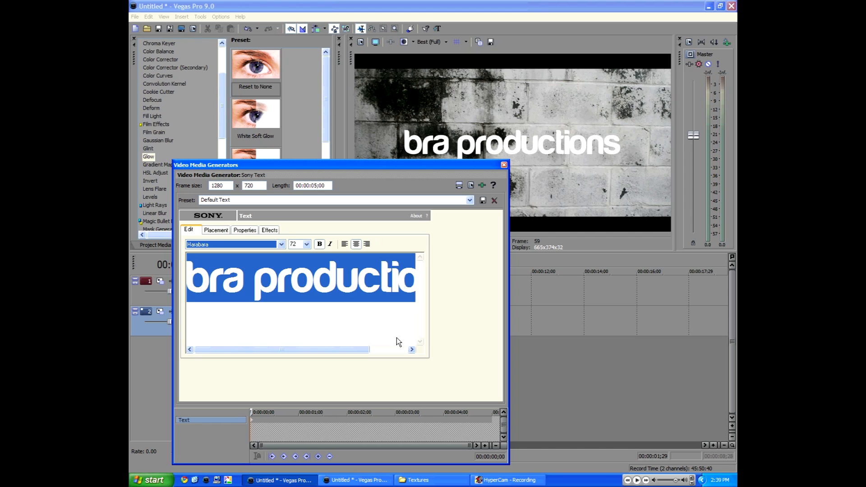
pyautogui.moveTo(388, 311)
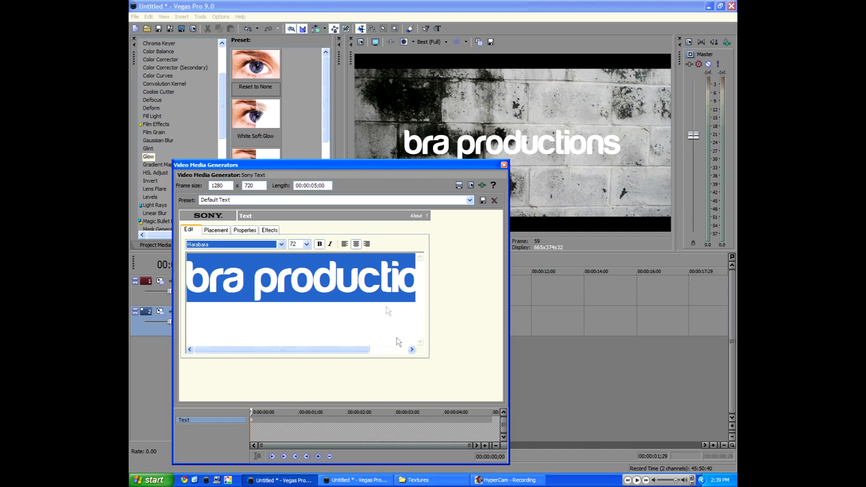
# Step: Review Placement, Effects and Properties, position the title lower right (X 0.284, Y 0.639), and close
pyautogui.click(216, 230)
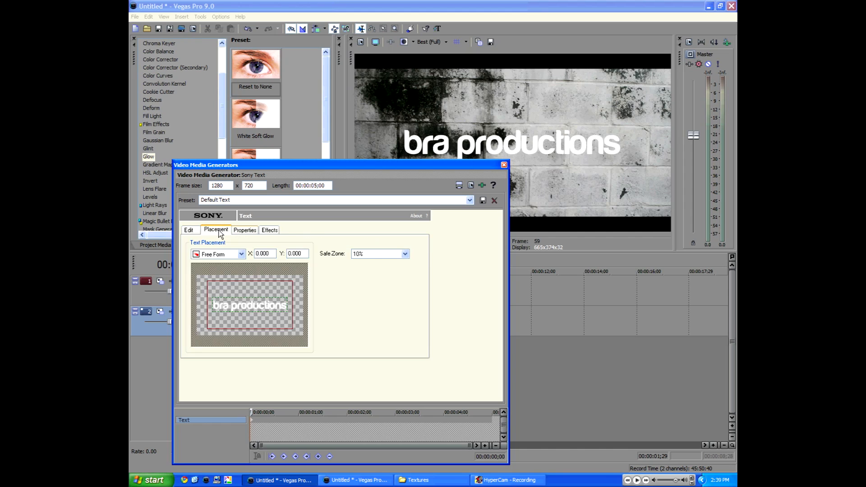
pyautogui.click(269, 230)
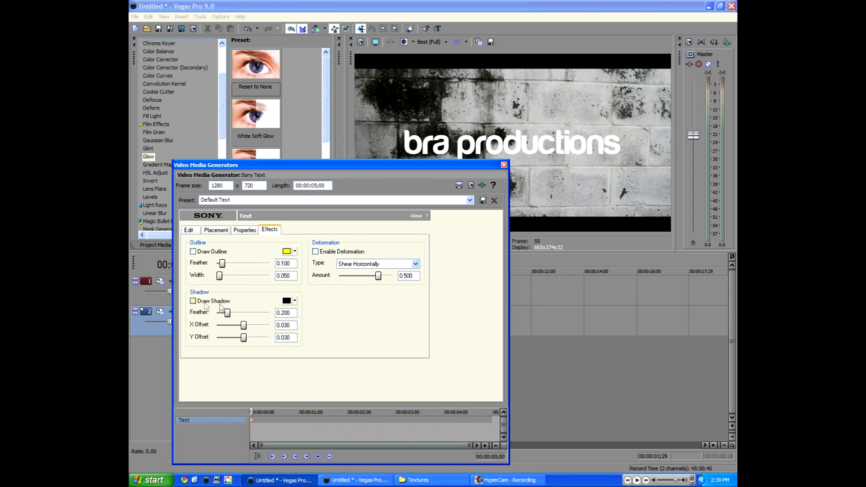
pyautogui.click(193, 302)
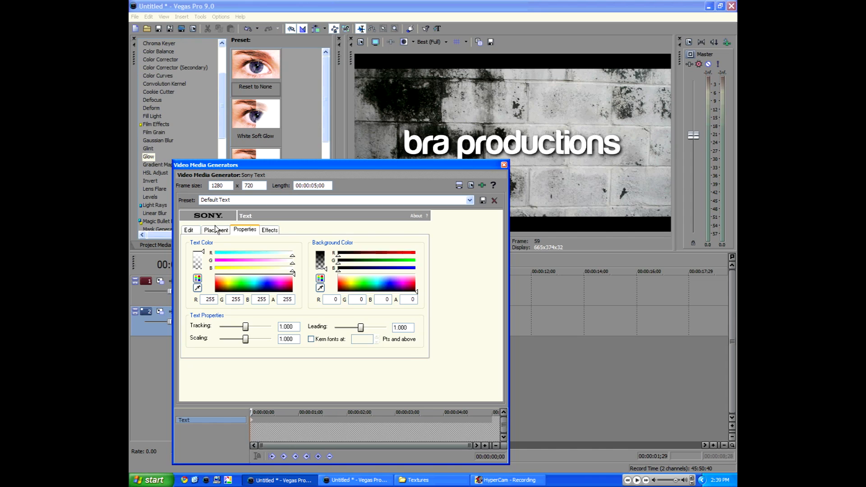
pyautogui.click(216, 230)
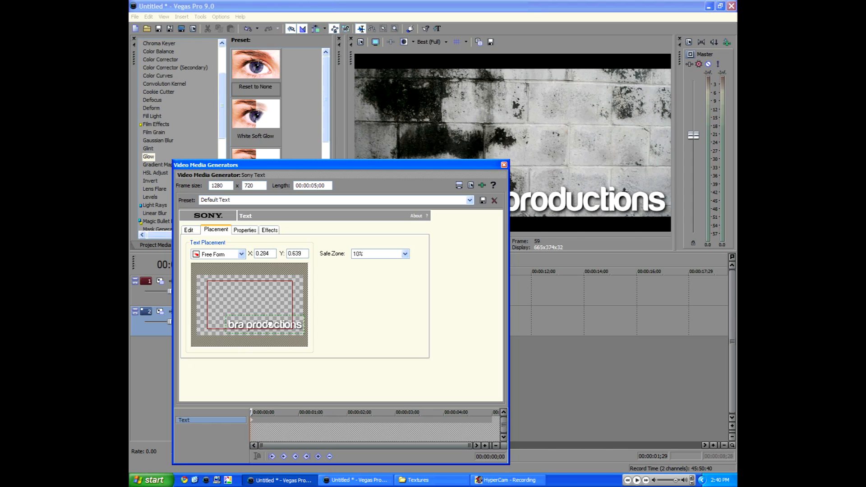
pyautogui.moveTo(497, 187)
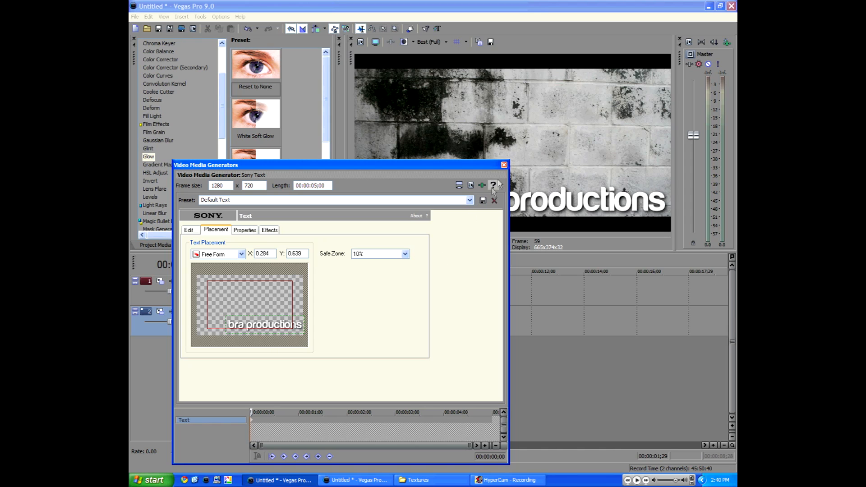
pyautogui.click(504, 164)
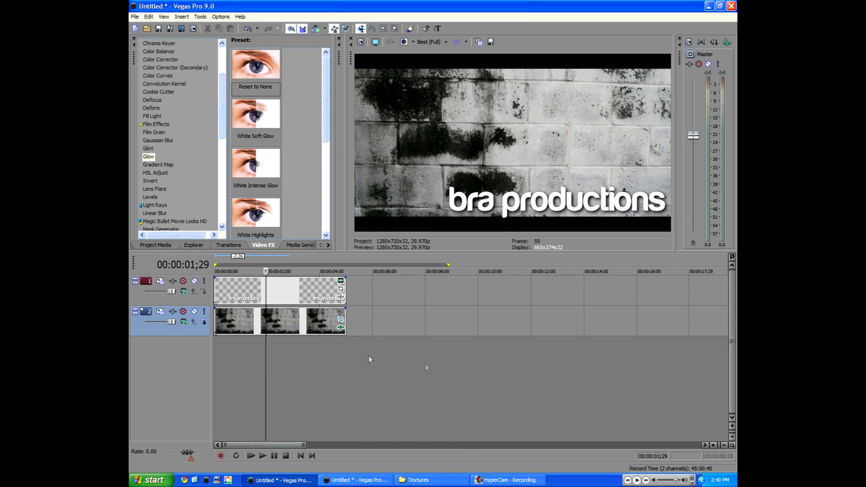
pyautogui.moveTo(503, 229)
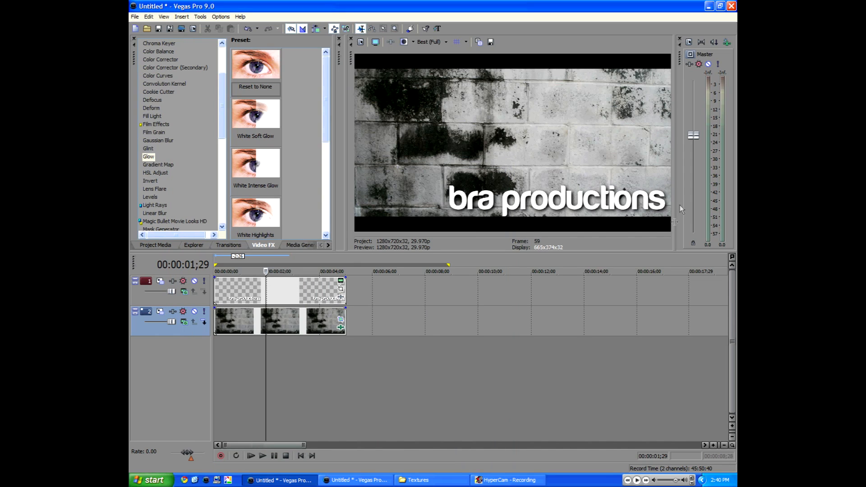
pyautogui.moveTo(267, 261)
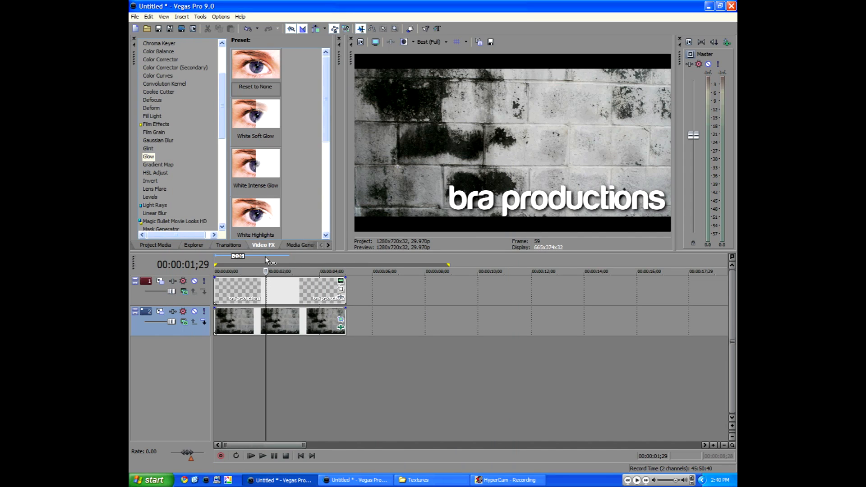
pyautogui.moveTo(196, 261)
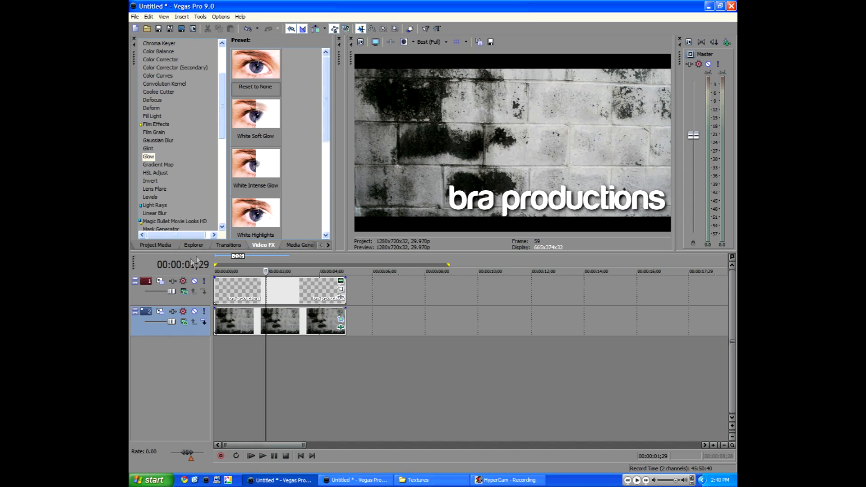
# Step: Switch to the Transitions list to find Linear Wipe for the text event's start
pyautogui.click(228, 244)
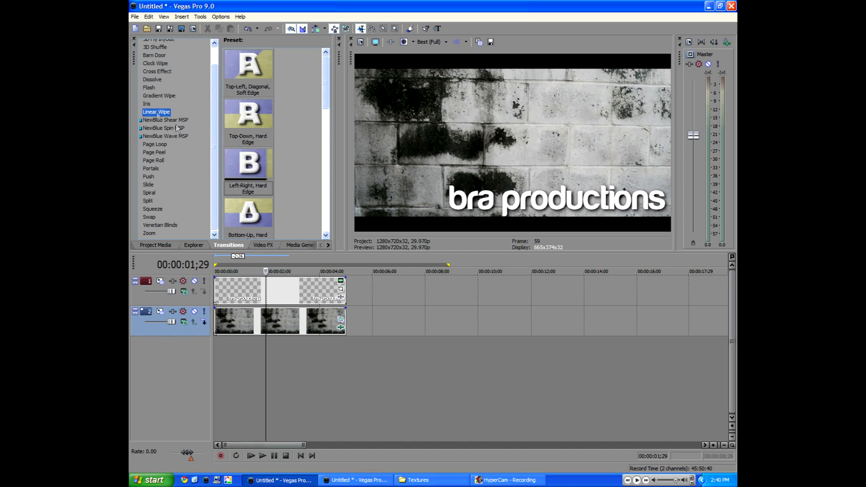
pyautogui.moveTo(178, 151)
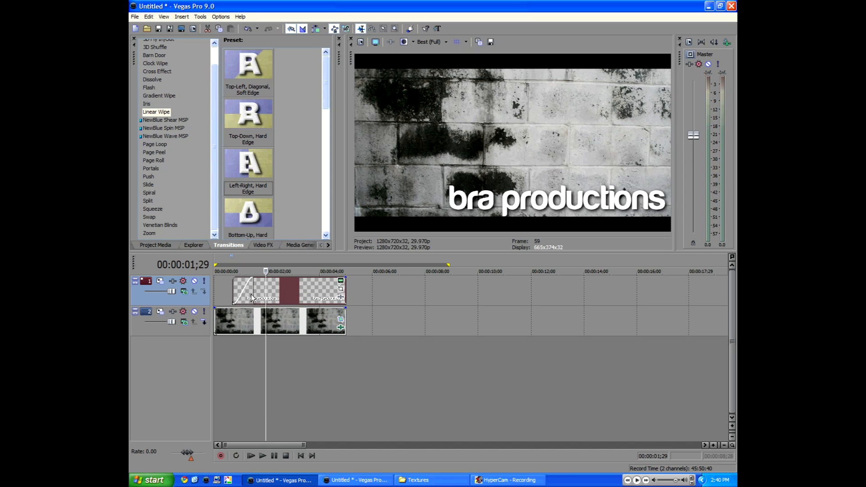
pyautogui.moveTo(250, 291)
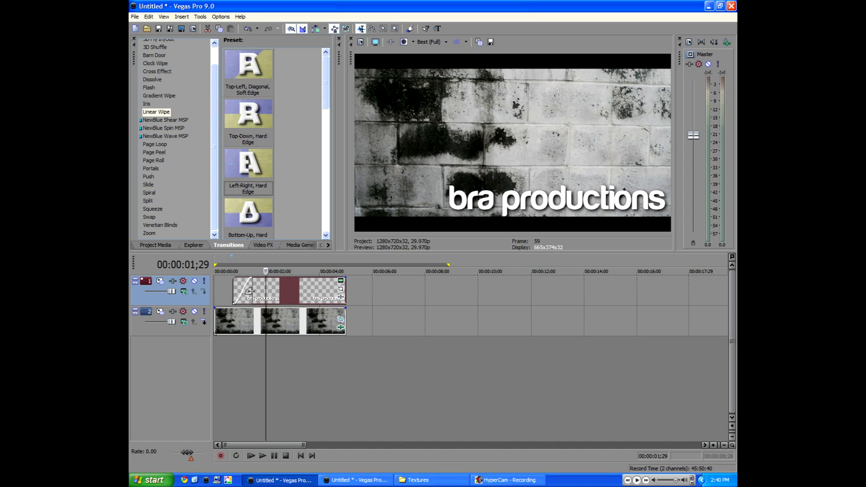
pyautogui.moveTo(245, 291)
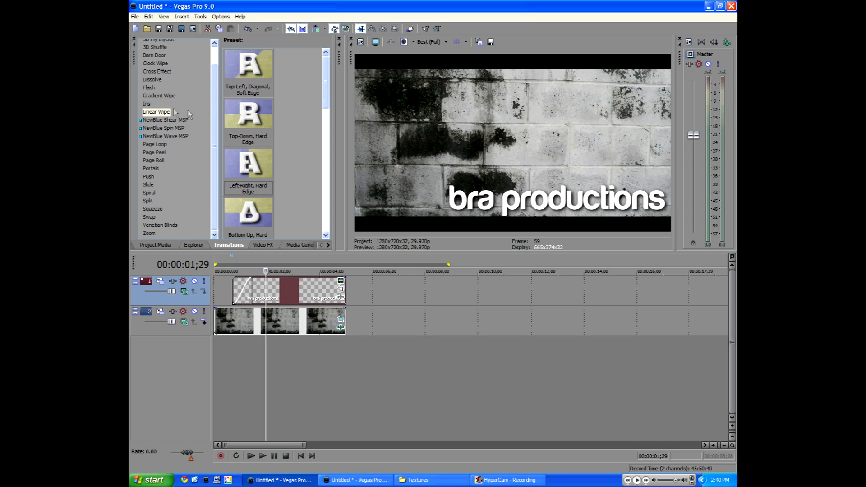
pyautogui.moveTo(252, 169)
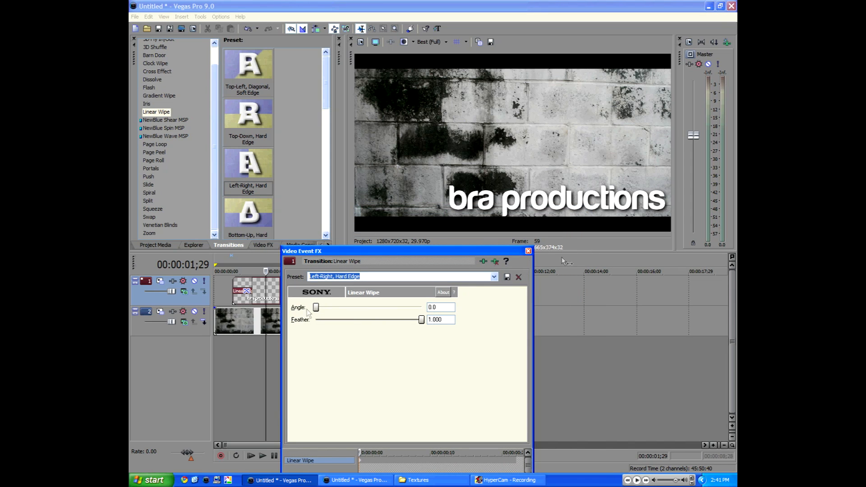
# Step: Close the Linear Wipe settings after choosing the Left-Right, Hard Edge preset
pyautogui.click(528, 251)
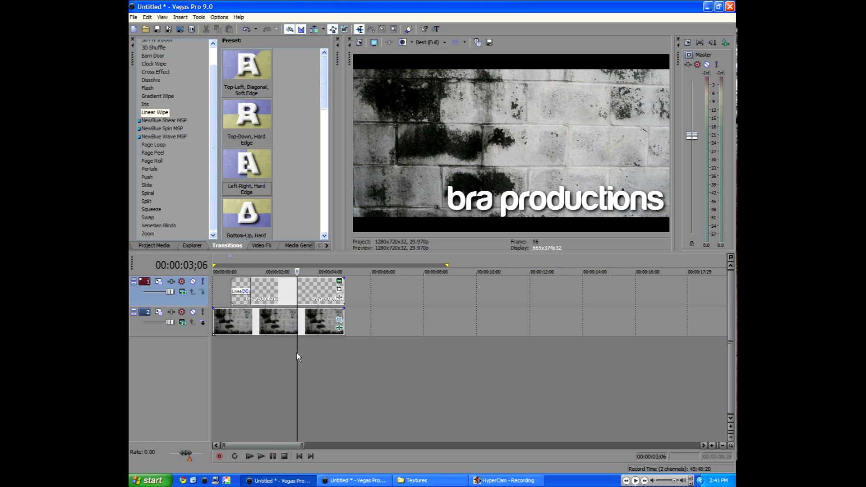
# Step: Apply the Film Grain Extreme preset to the title from the Video FX list, amount 0.2320
pyautogui.click(261, 246)
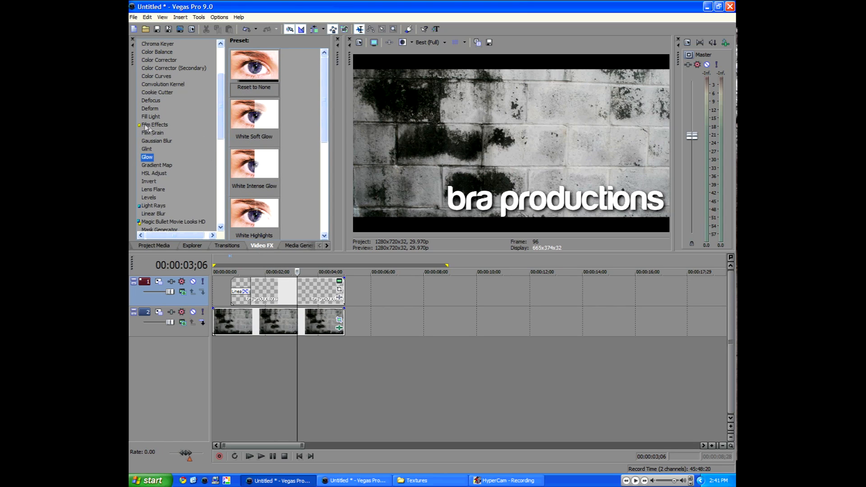
pyautogui.scroll(3)
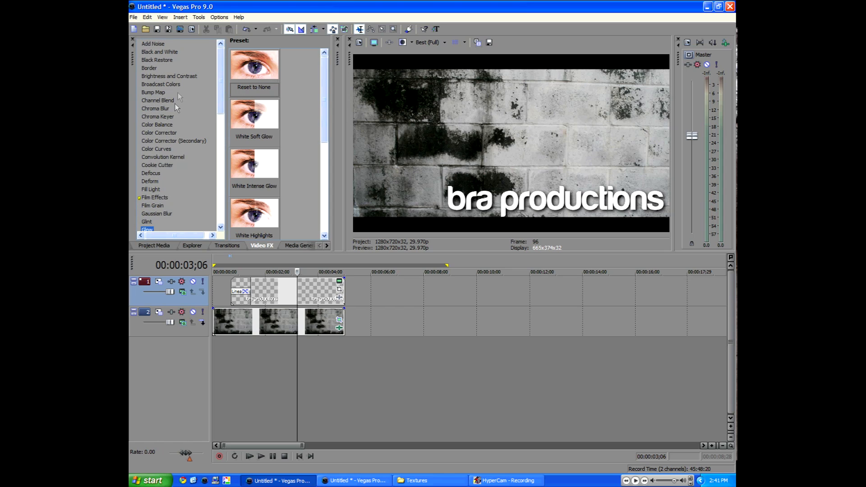
pyautogui.scroll(-3)
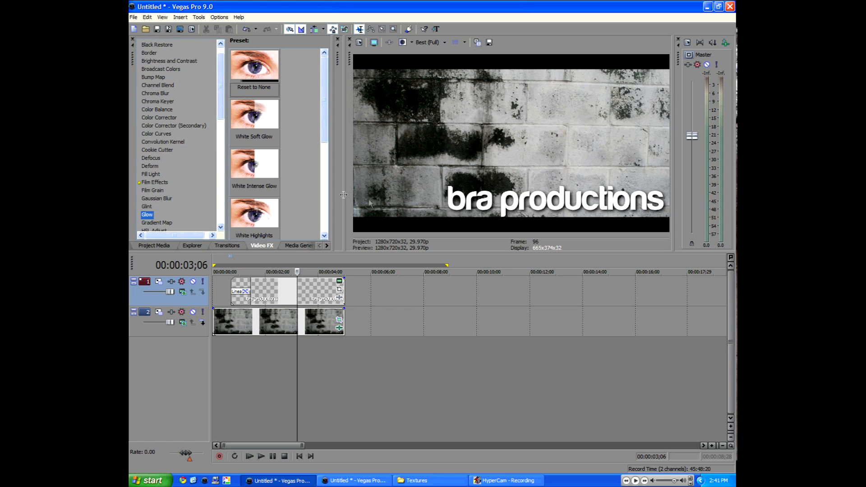
pyautogui.moveTo(154, 191)
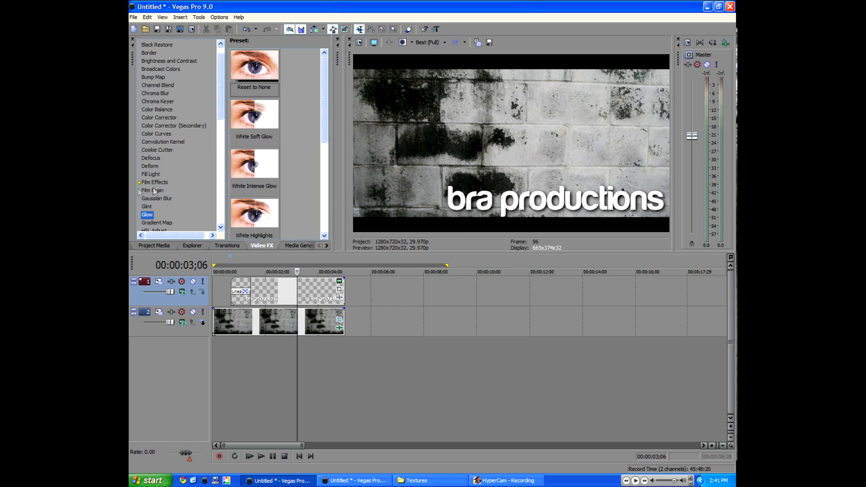
pyautogui.click(153, 190)
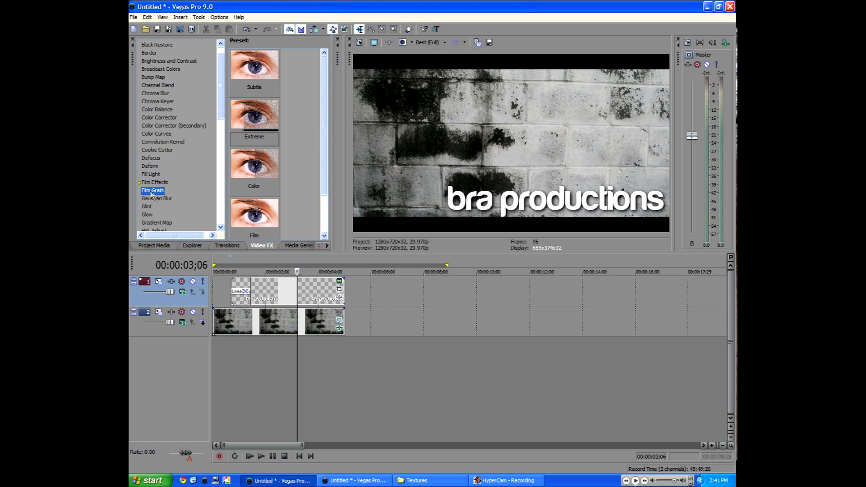
pyautogui.moveTo(263, 130)
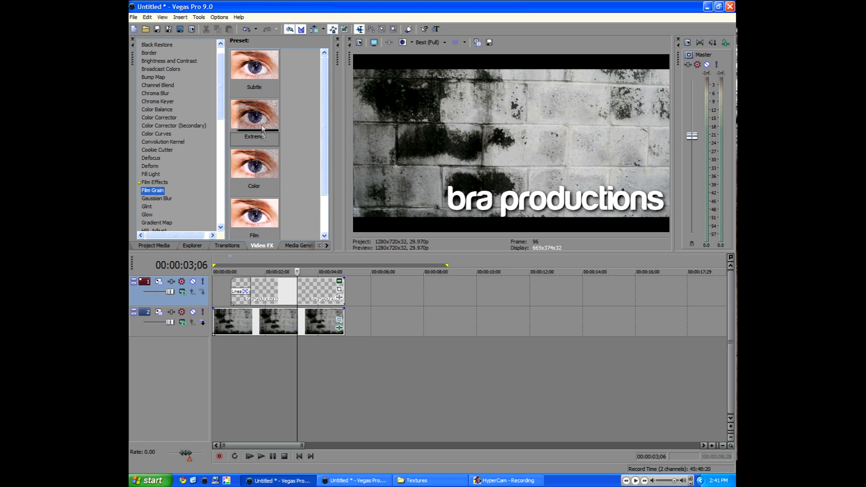
pyautogui.doubleClick(253, 113)
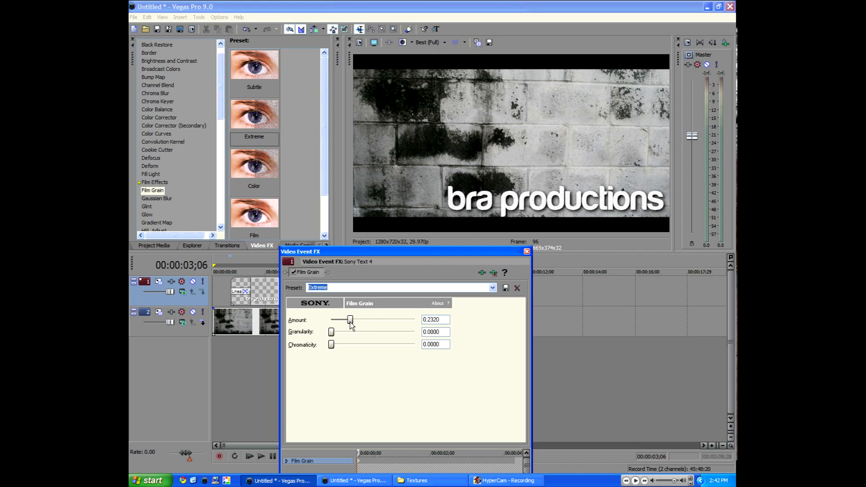
pyautogui.moveTo(535, 264)
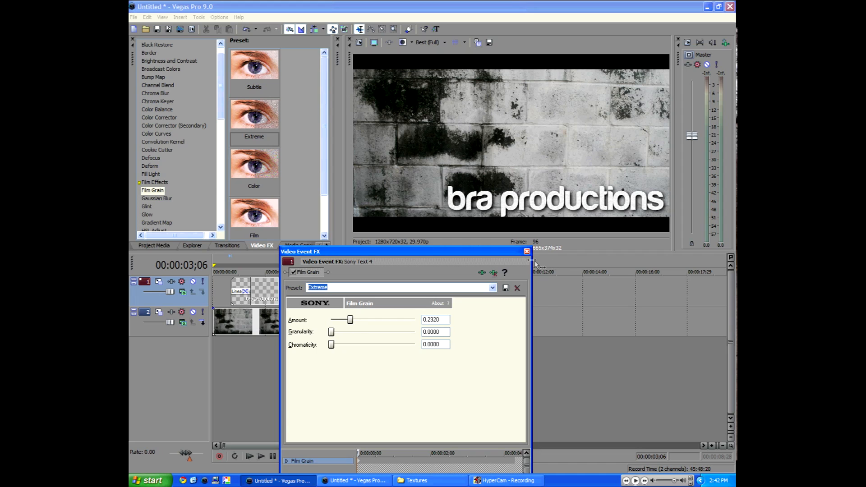
# Step: Close the Film Grain settings and play back the intro, then stop the preview
pyautogui.click(525, 251)
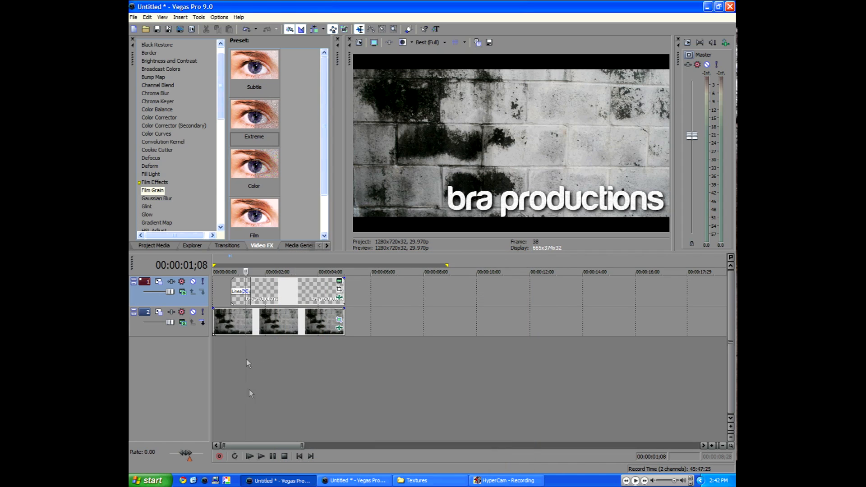
pyautogui.click(250, 455)
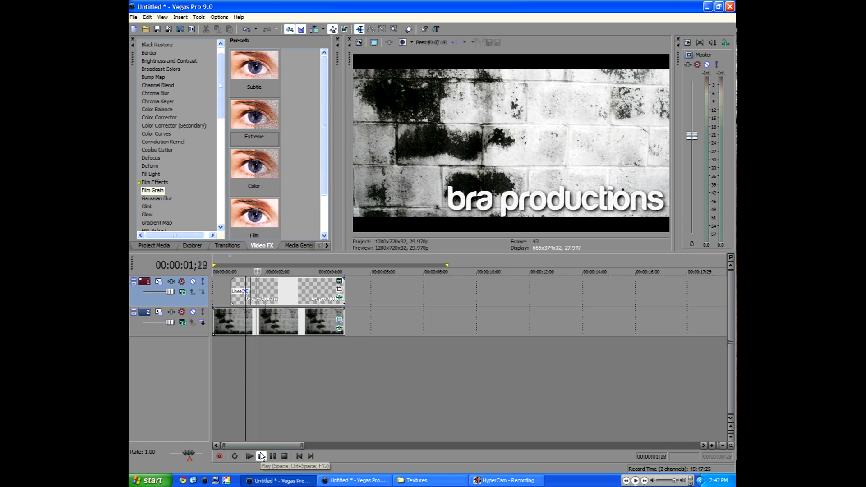
pyautogui.click(260, 455)
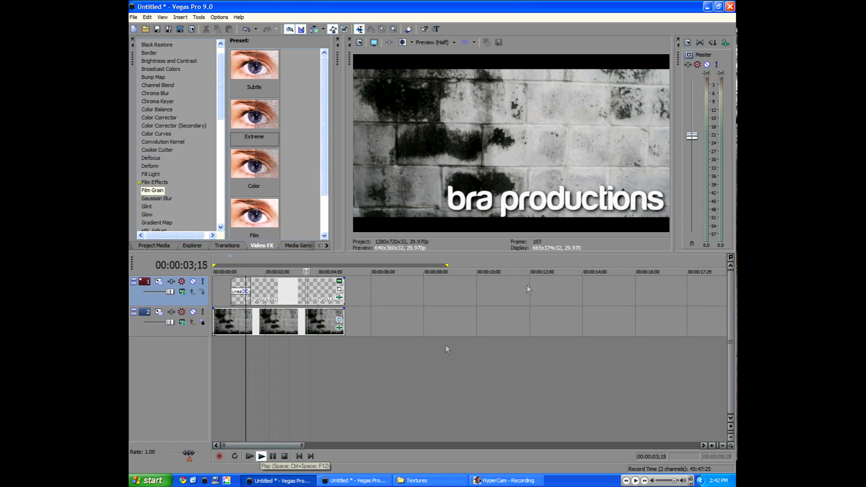
pyautogui.click(261, 456)
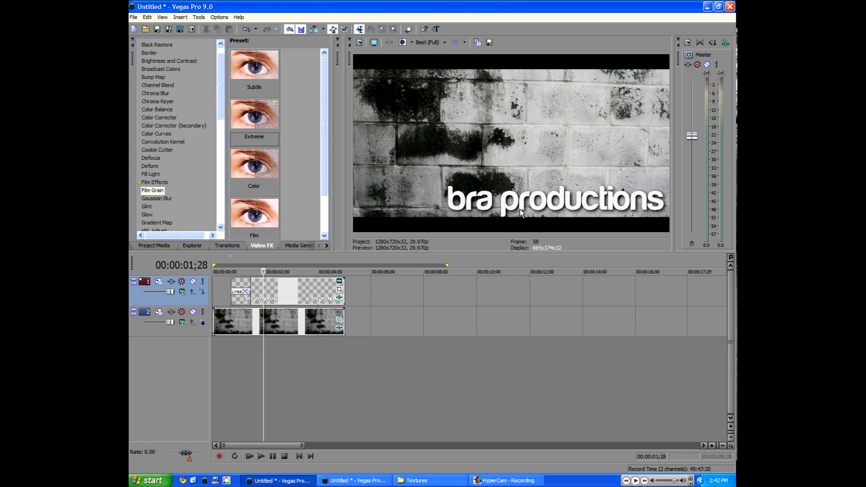
pyautogui.moveTo(476, 206)
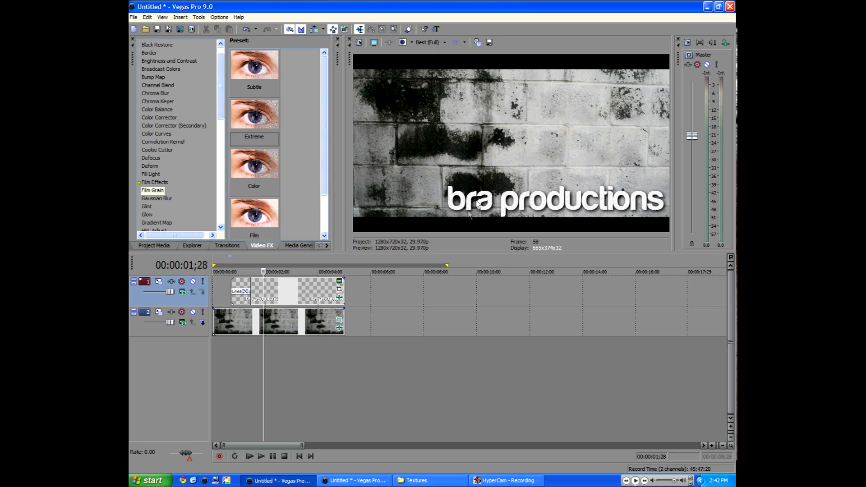
pyautogui.moveTo(675, 184)
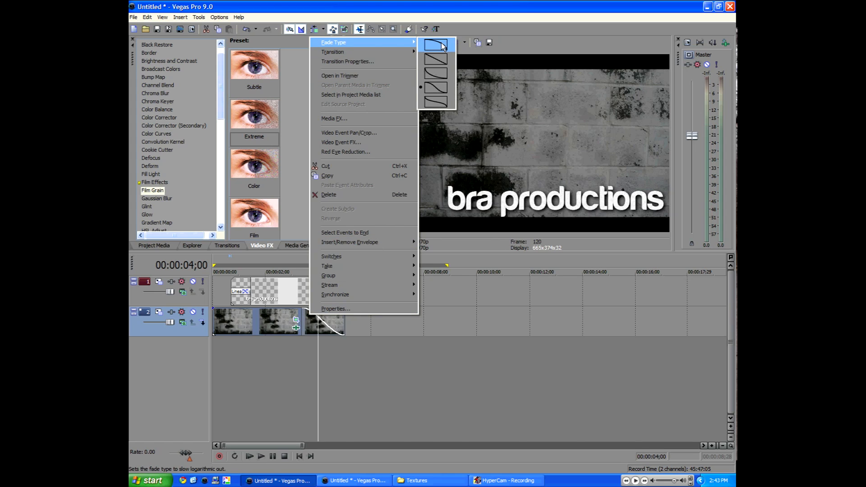
pyautogui.moveTo(439, 47)
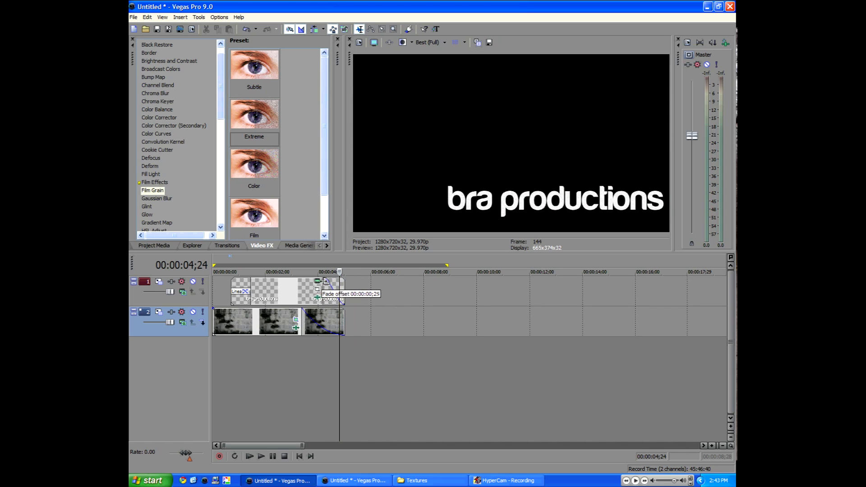
# Step: Set the last wall clip's end fade to a slow logarithmic Fade Type from its context menu
pyautogui.rightClick(331, 289)
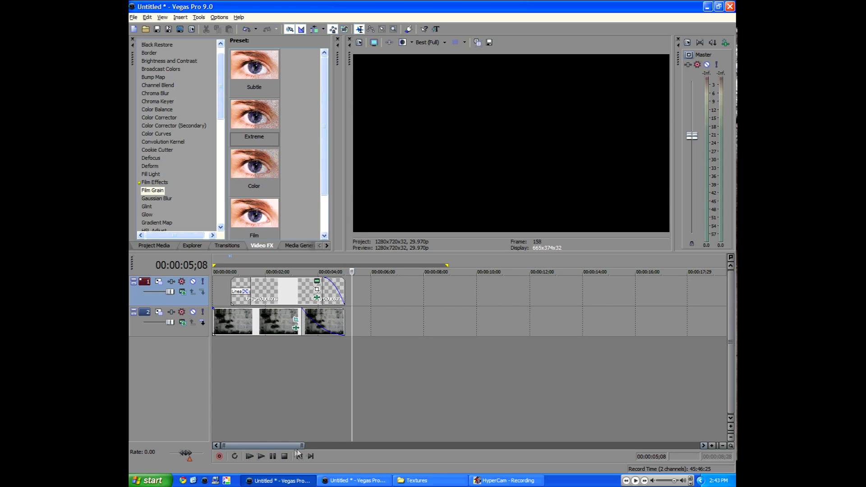
# Step: Move the playhead back to mid-intro to review the wall and title with both fade-outs
pyautogui.click(298, 456)
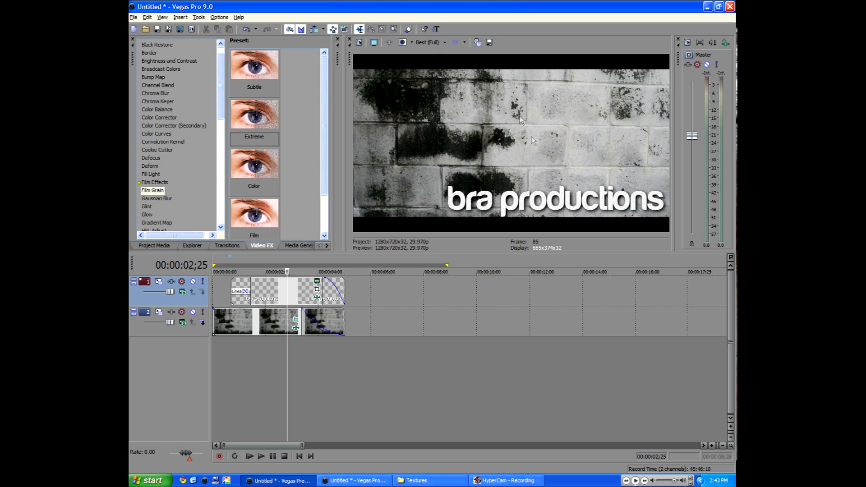
pyautogui.moveTo(692, 235)
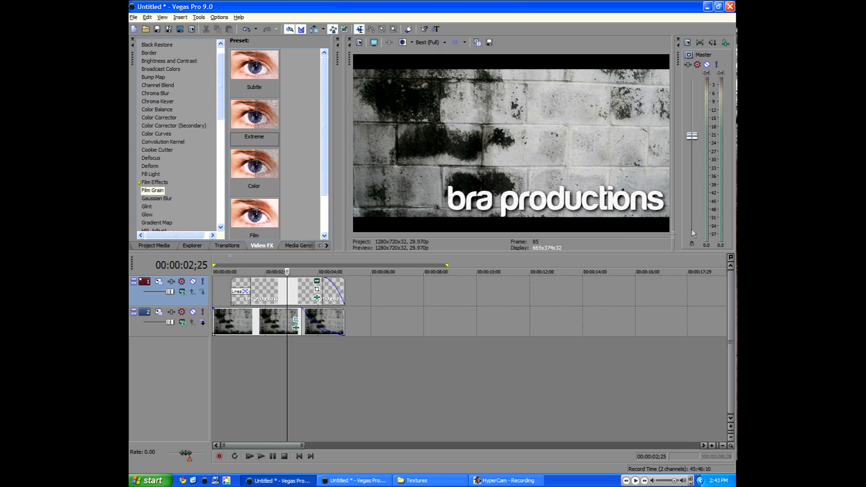
pyautogui.moveTo(412, 177)
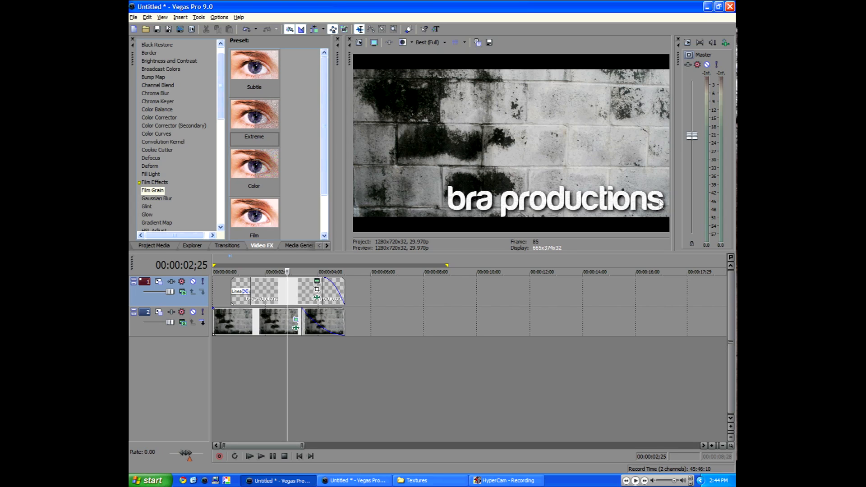
pyautogui.moveTo(480, 227)
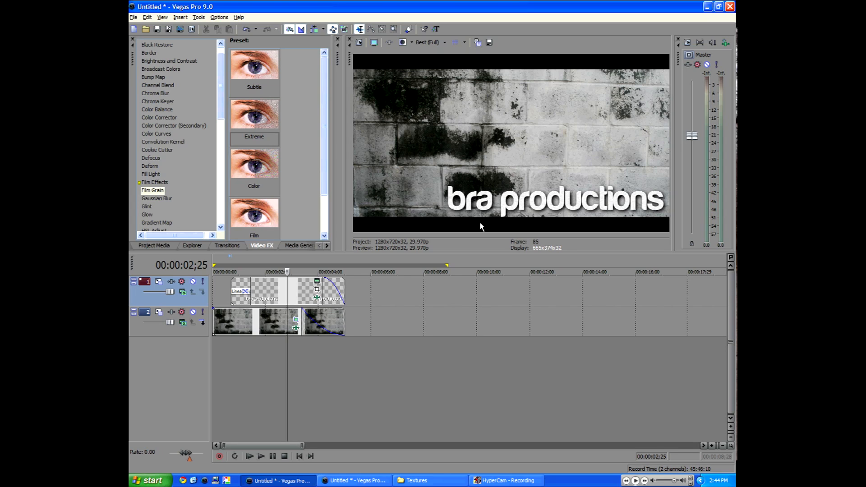